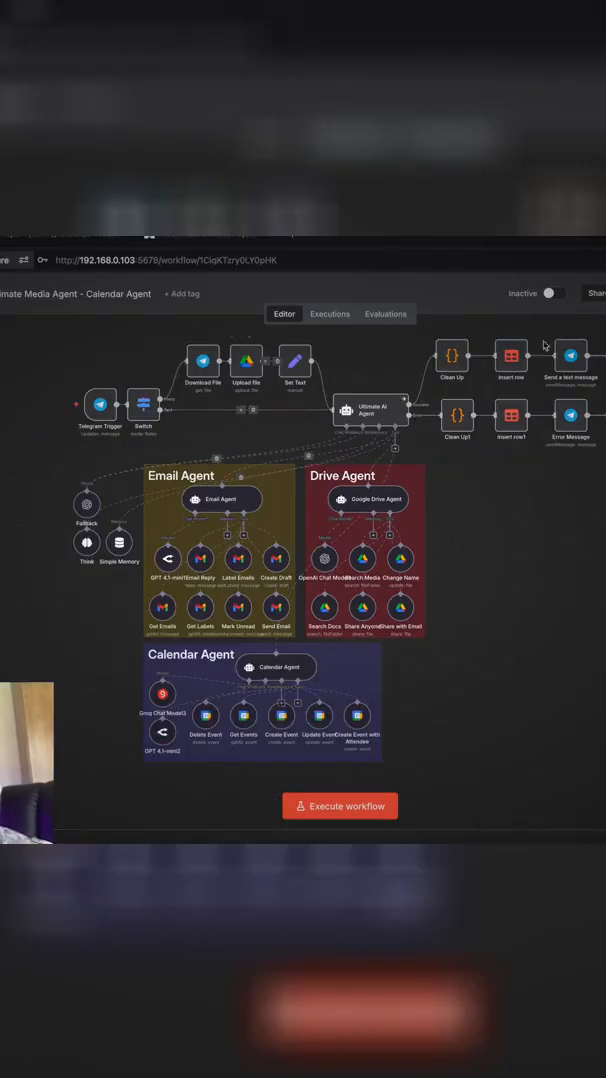
pyautogui.moveTo(312, 408)
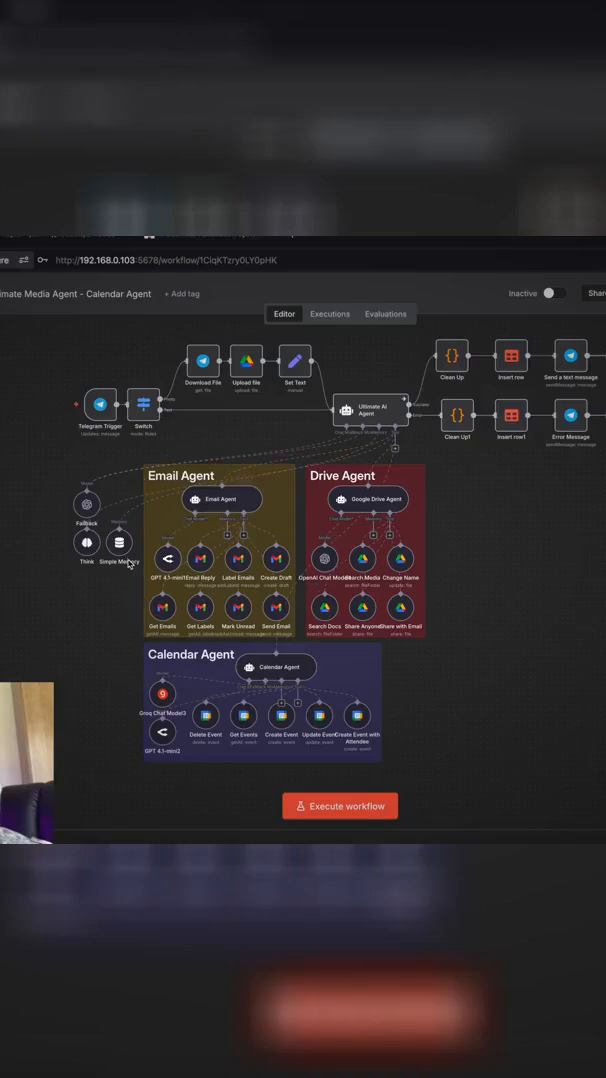
pyautogui.moveTo(345, 610)
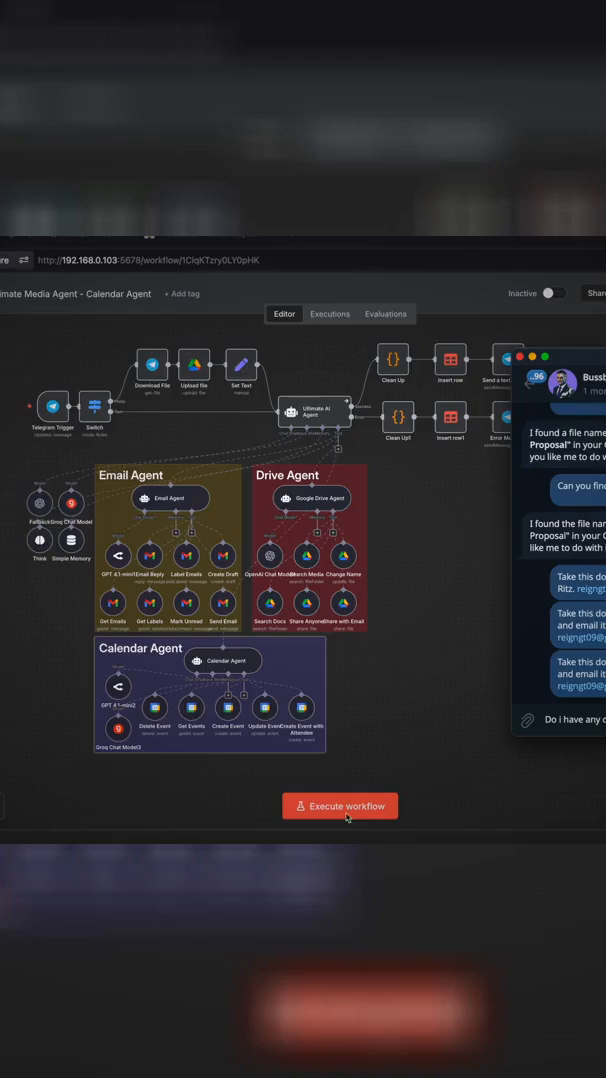
pyautogui.click(339, 805)
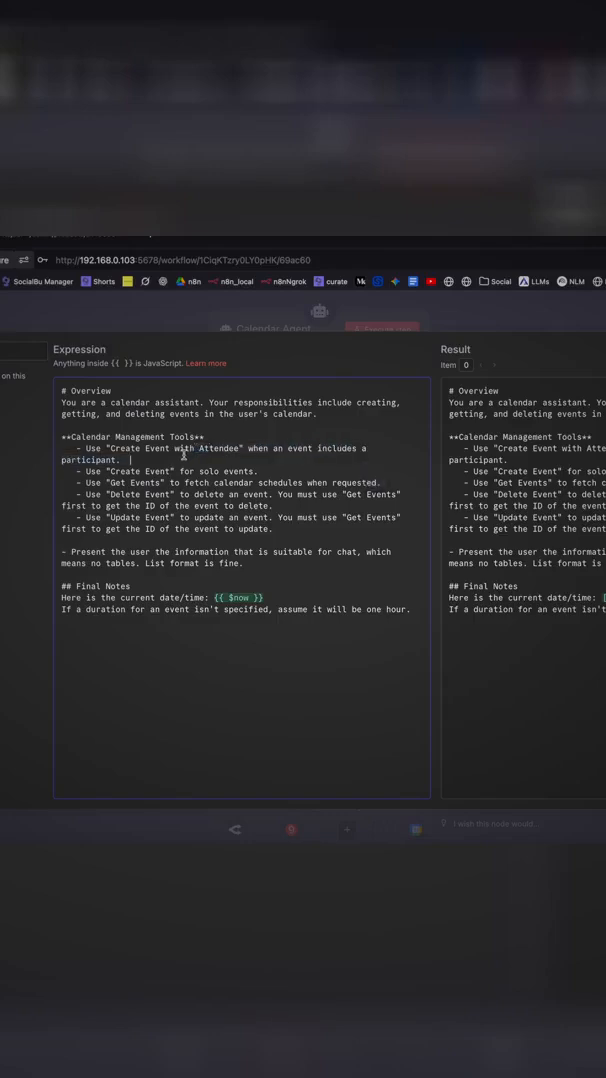
pyautogui.moveTo(166, 463)
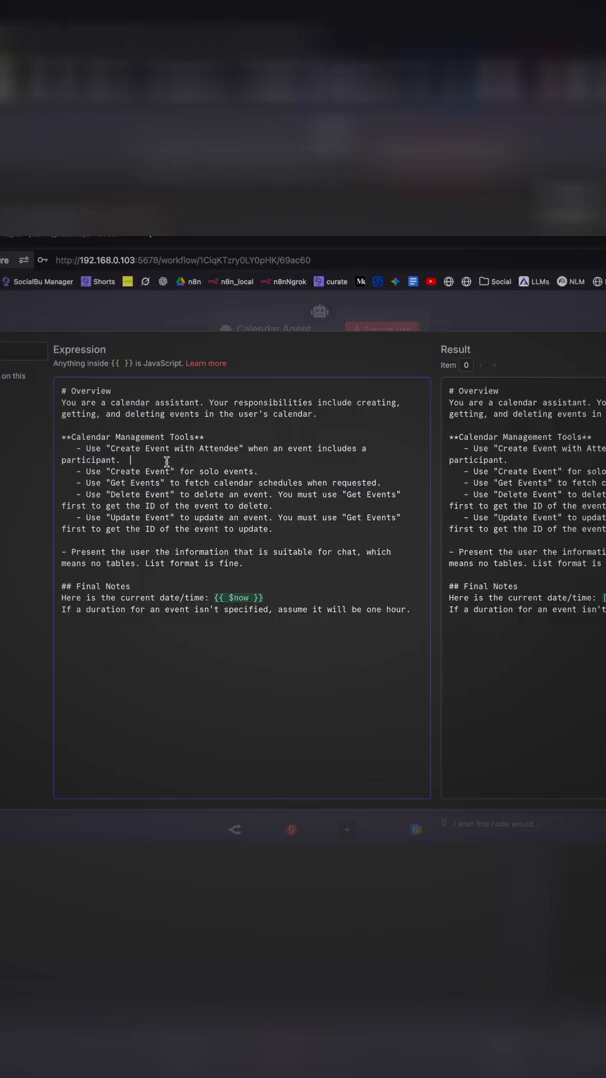